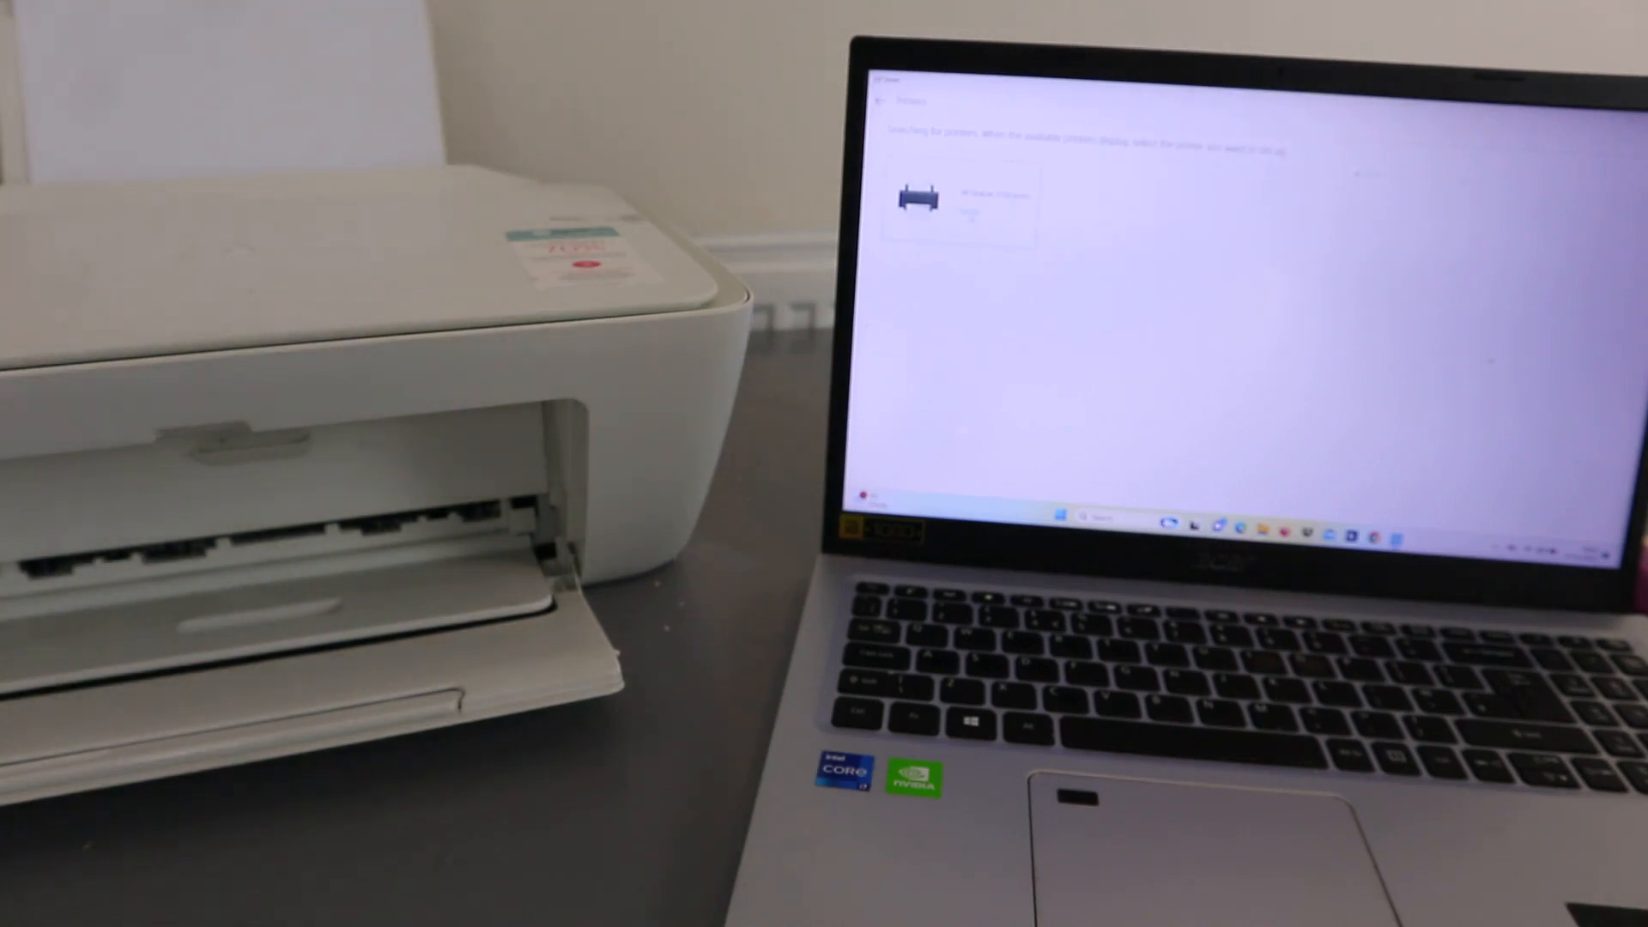
Select the HP DeskJet 2700 series printer from the search results to begin its setup
click(952, 197)
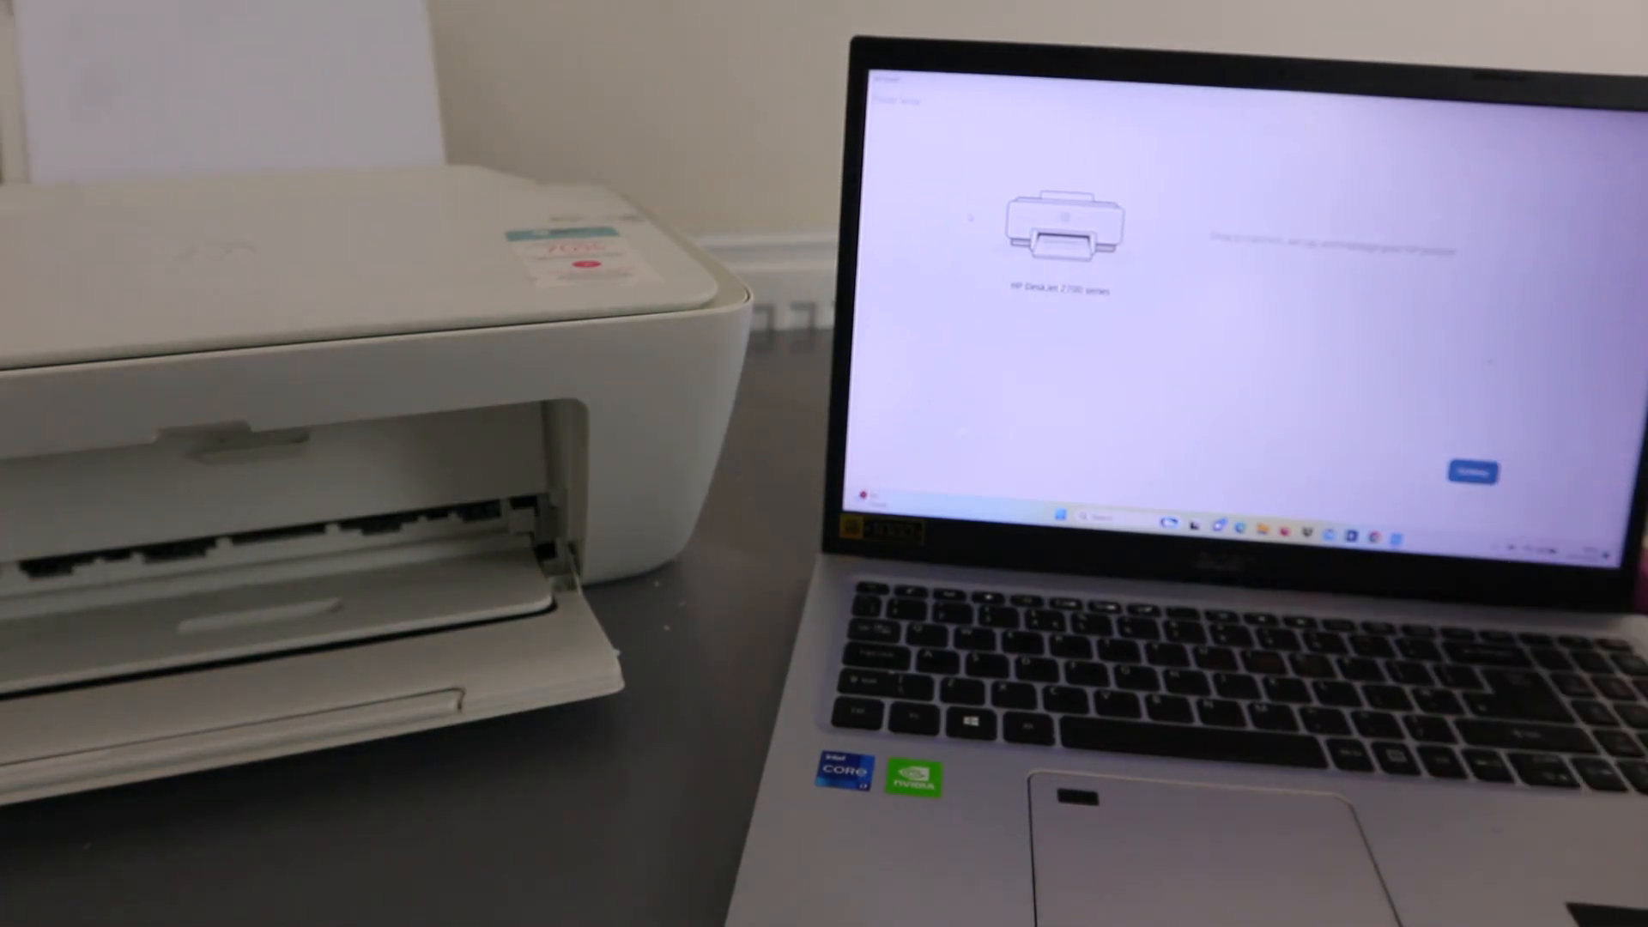
Continue from the DeskJet 2700 setup page into the Wi-Fi connection step
click(1473, 472)
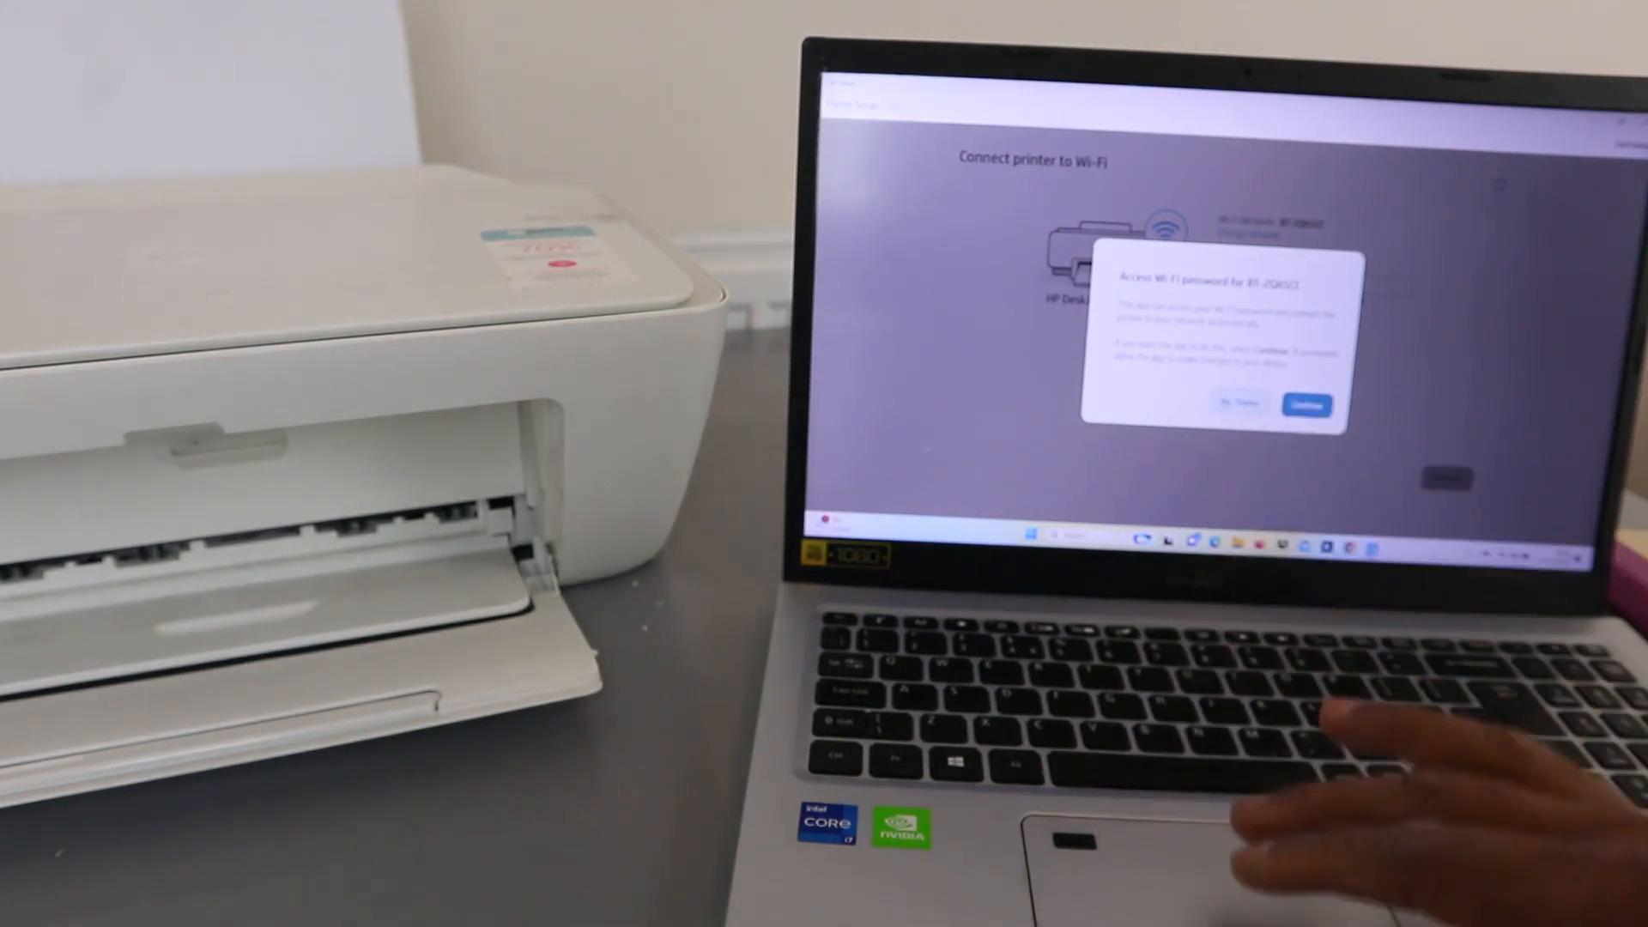
click(1306, 404)
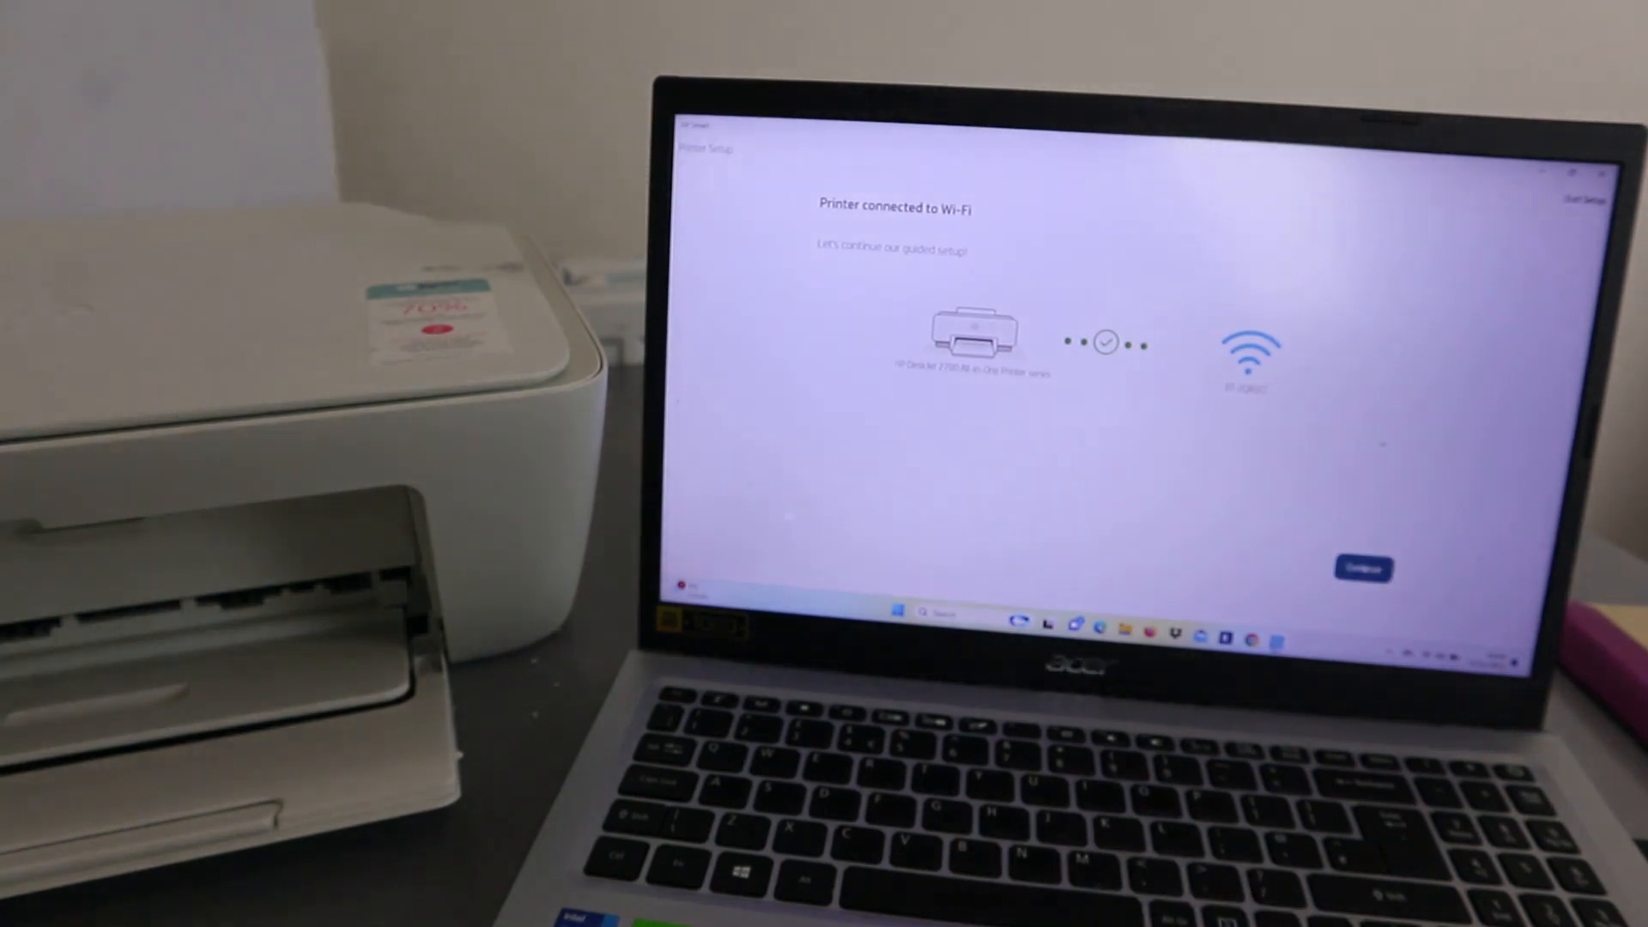
Continue past the Printer connected to Wi-Fi confirmation page
click(1363, 568)
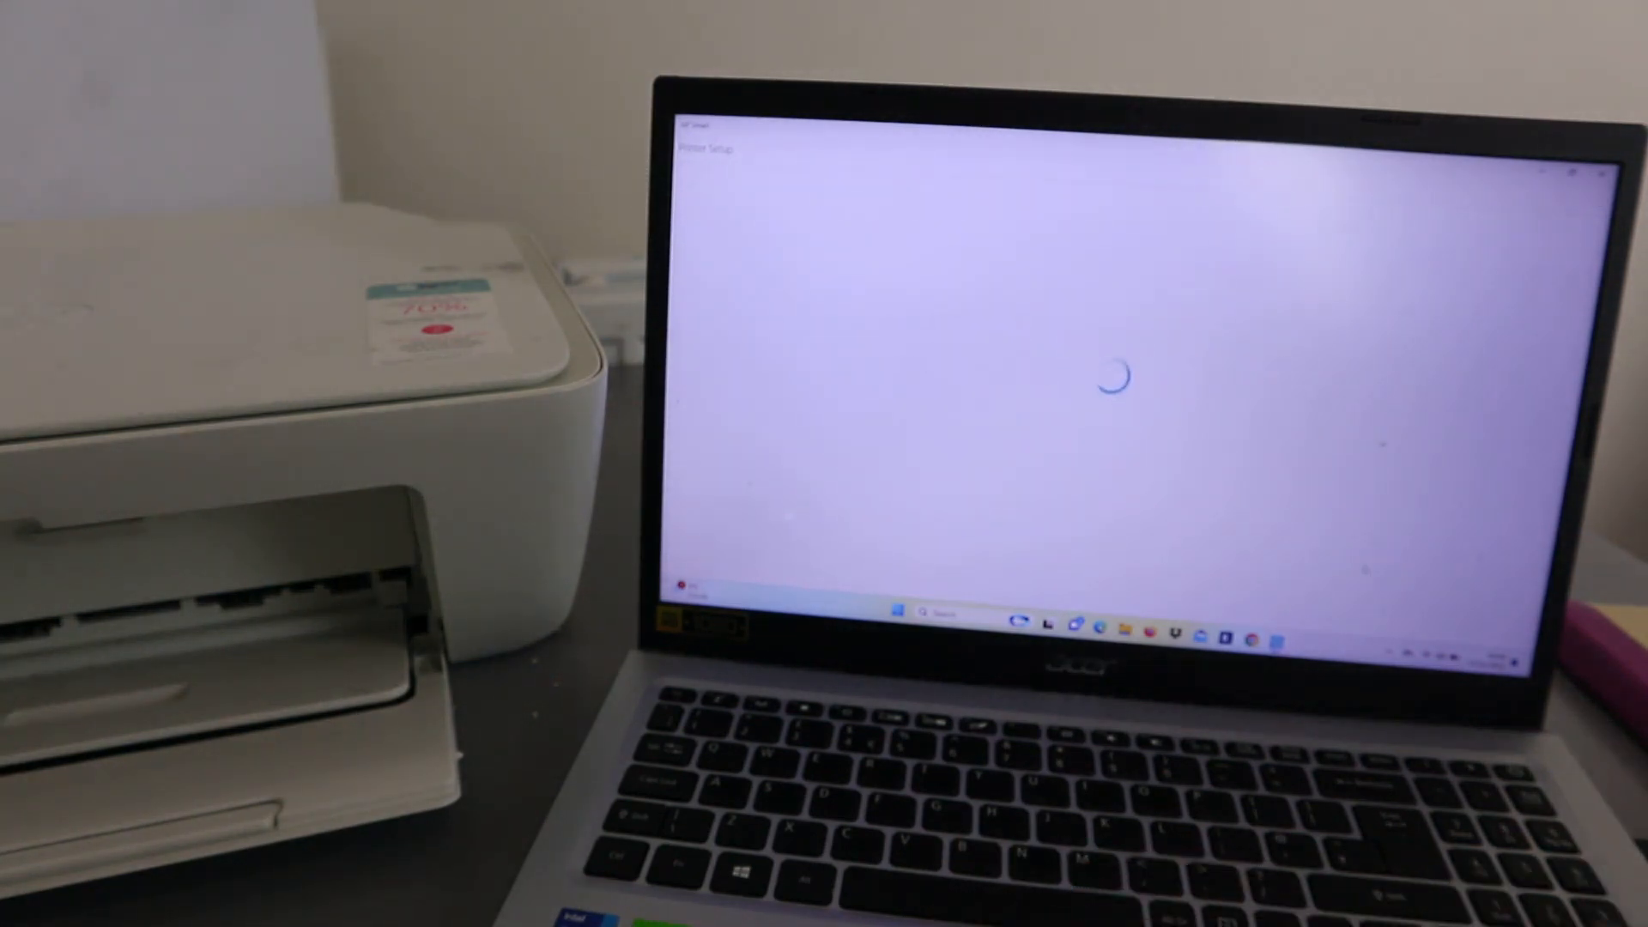